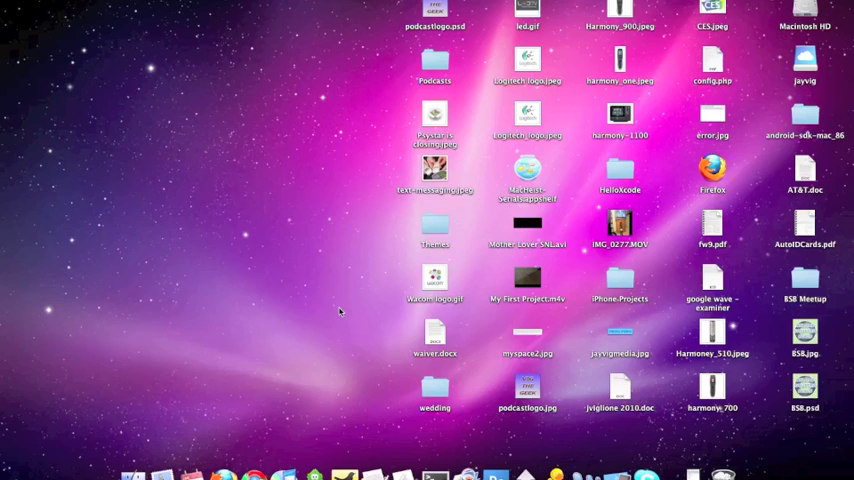
pyautogui.moveTo(404, 216)
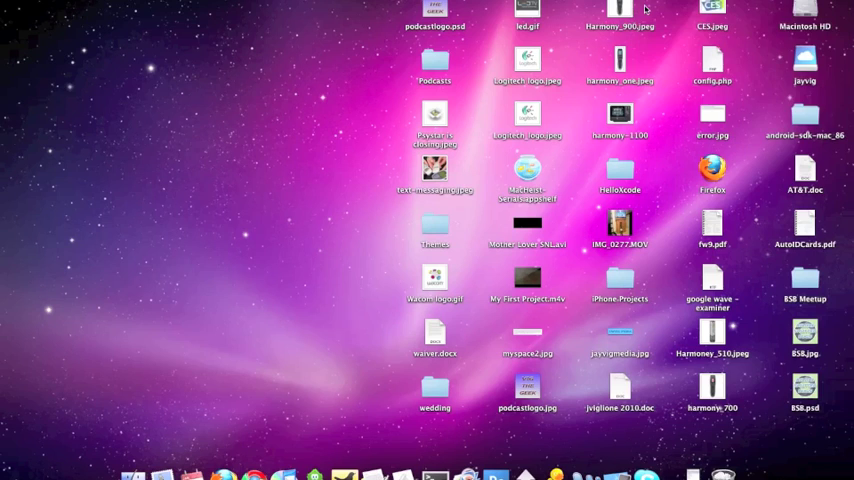
pyautogui.moveTo(344, 148)
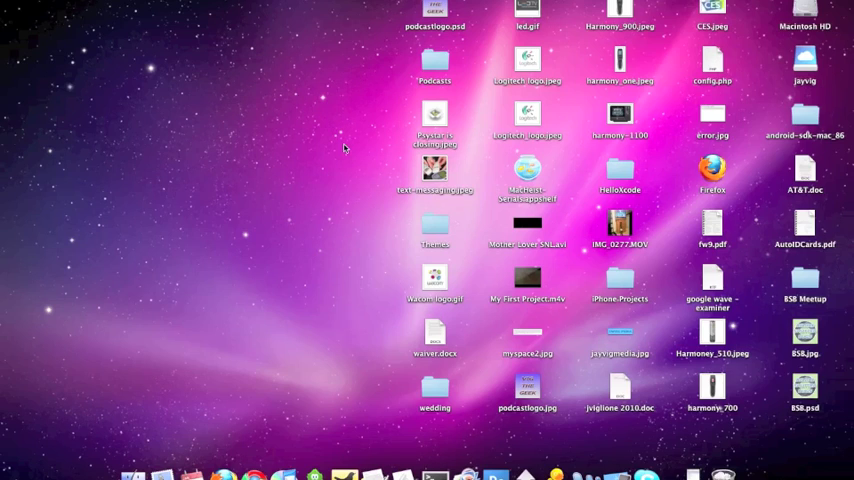
pyautogui.moveTo(684, 100)
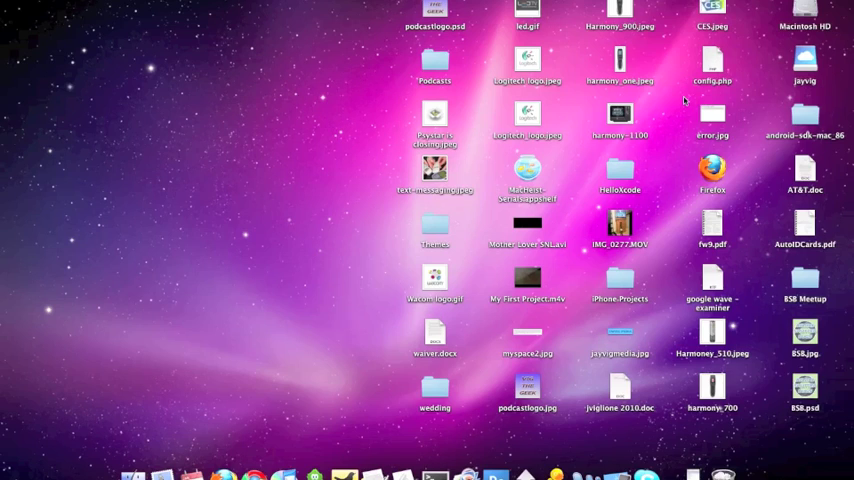
pyautogui.moveTo(756, 60)
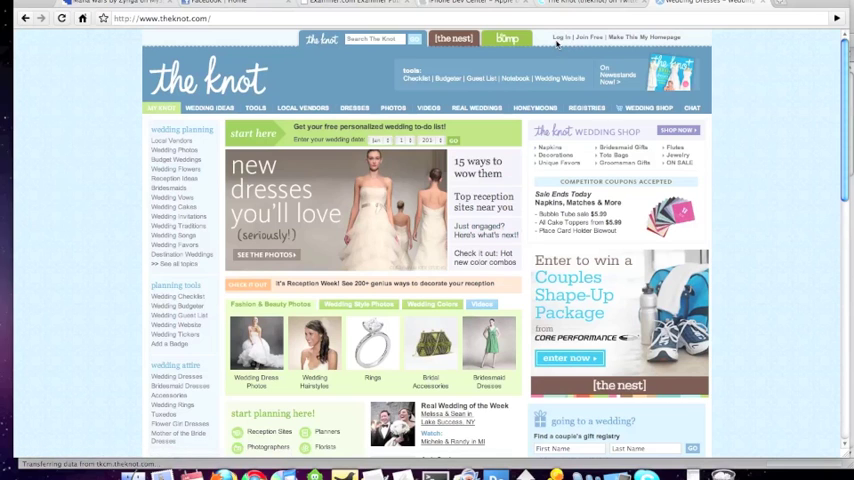
# Switch to the desktop space showing The Knot's customer service page
pyautogui.scroll(-3)
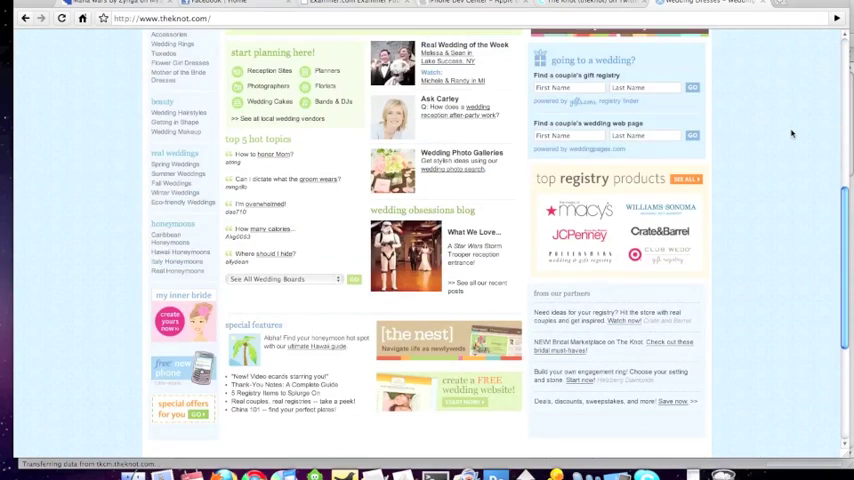
pyautogui.scroll(-3)
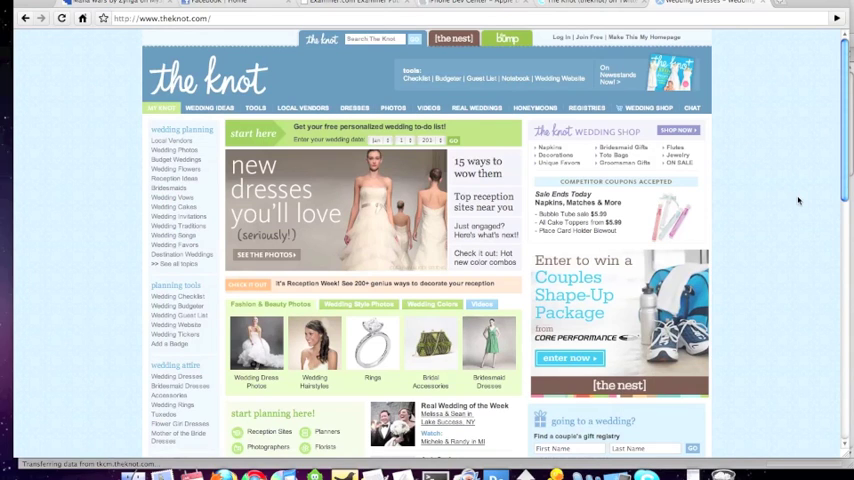
pyautogui.press('F3')
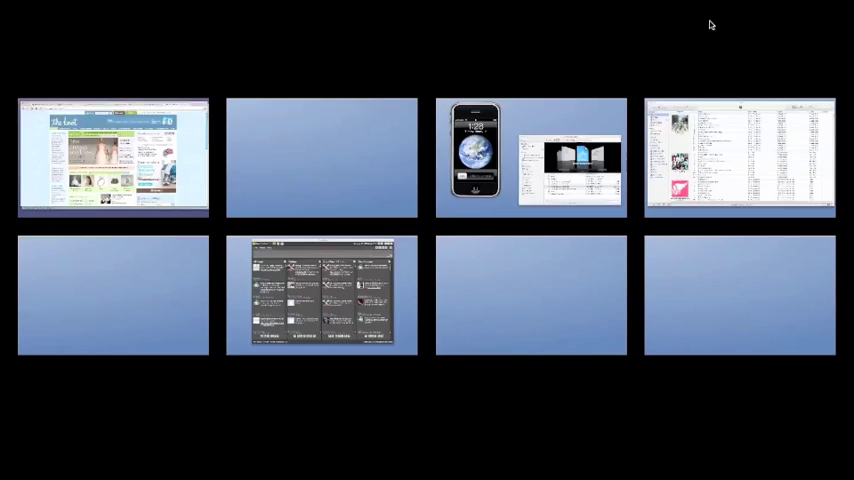
pyautogui.click(112, 160)
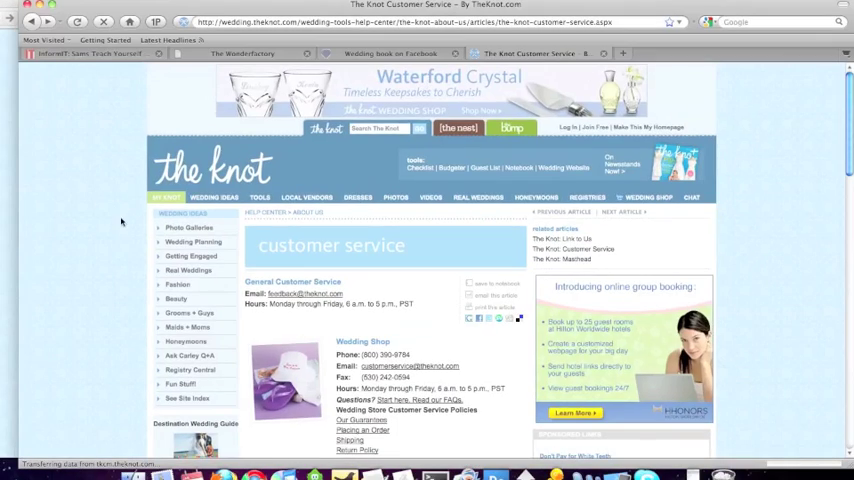
pyautogui.moveTo(250, 316)
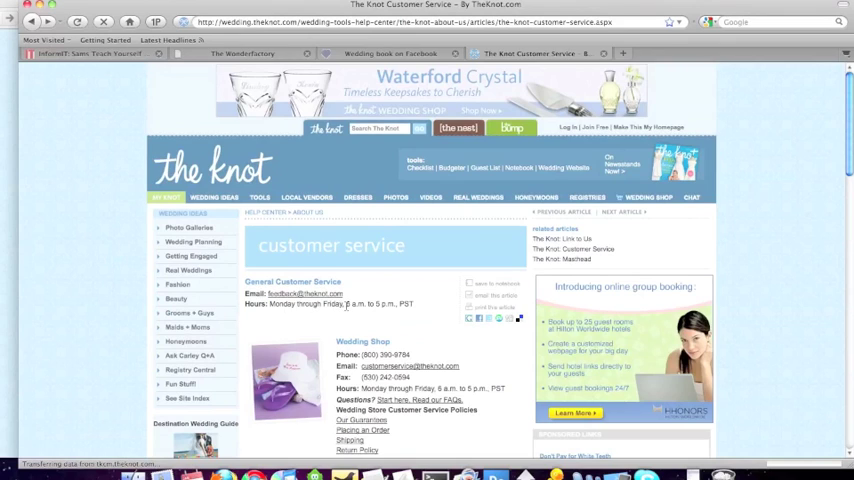
# Scroll down through the customer service page to reach the footer links
pyautogui.scroll(-3)
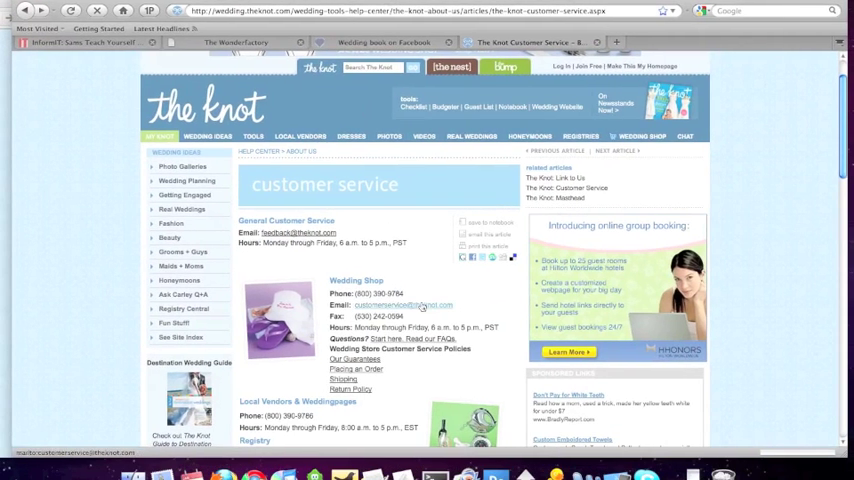
pyautogui.scroll(-3)
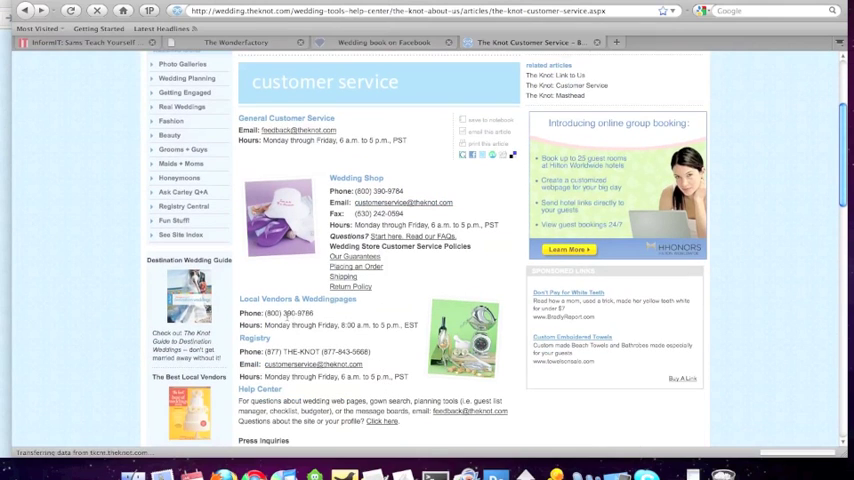
pyautogui.doubleClick(288, 312)
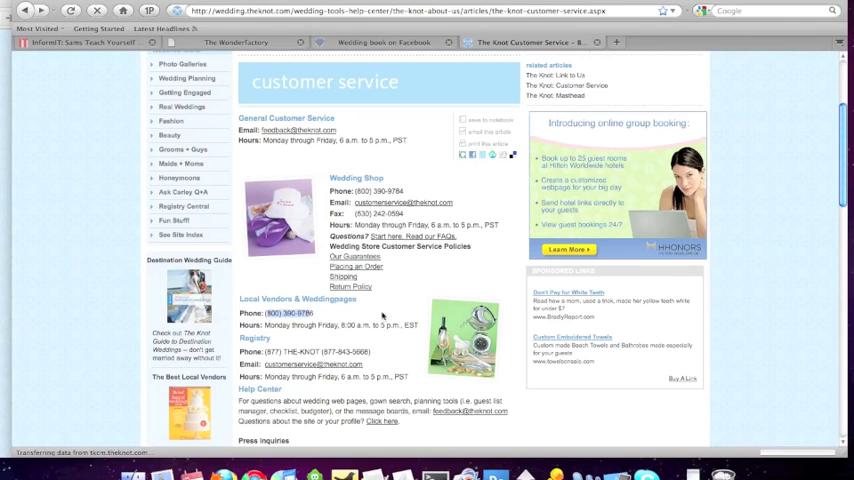
pyautogui.scroll(-3)
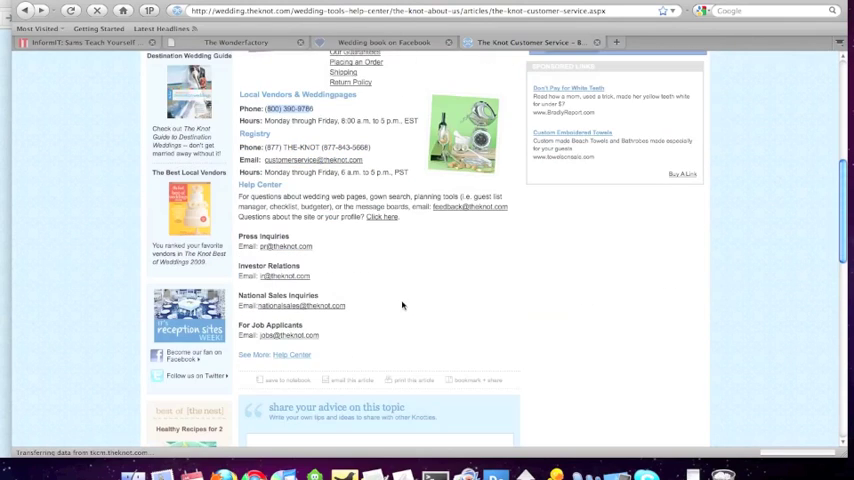
pyautogui.scroll(-3)
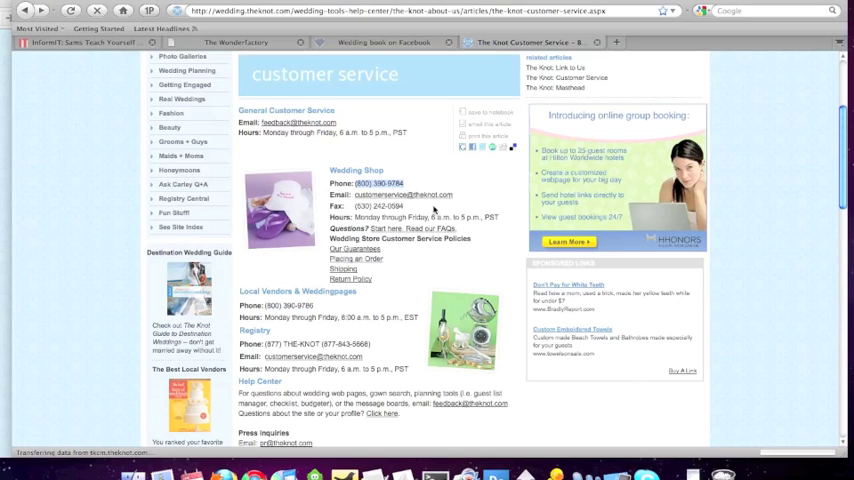
pyautogui.scroll(-3)
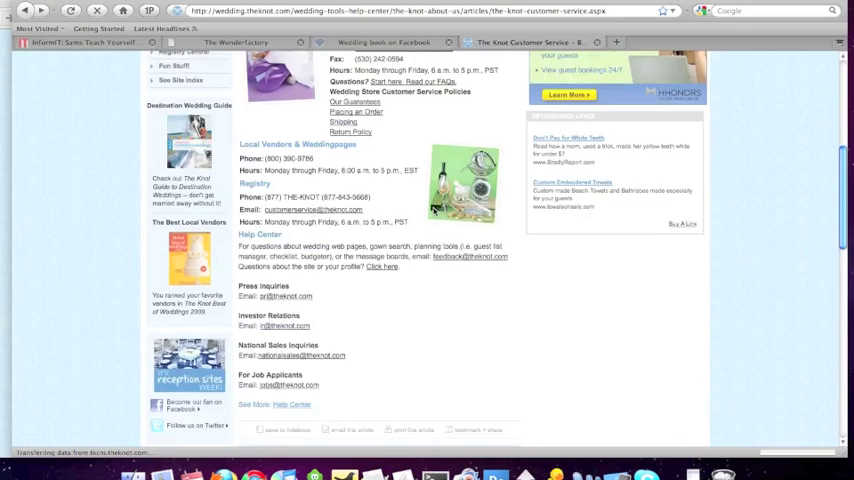
pyautogui.scroll(-3)
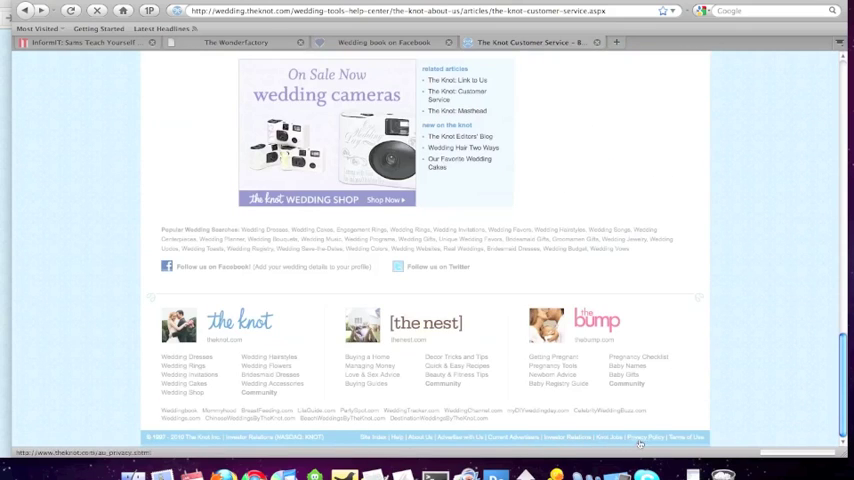
# Open The Knot's Privacy Policy page from the footer and read down it
pyautogui.click(646, 436)
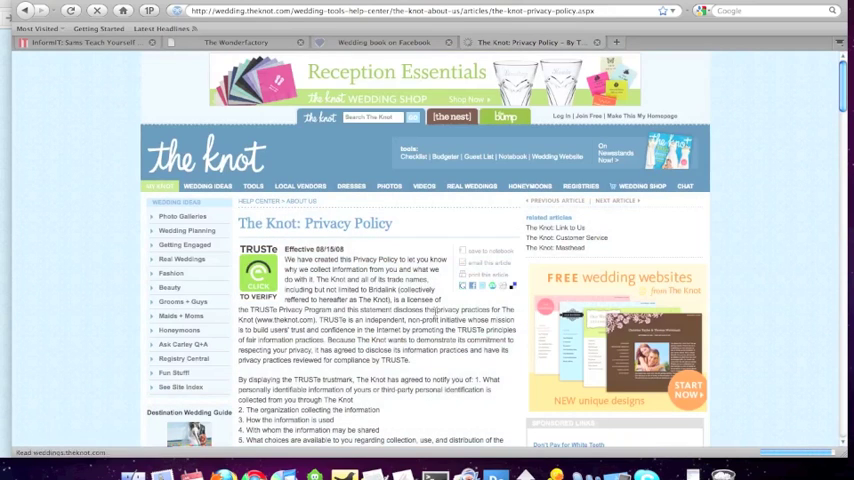
pyautogui.scroll(-3)
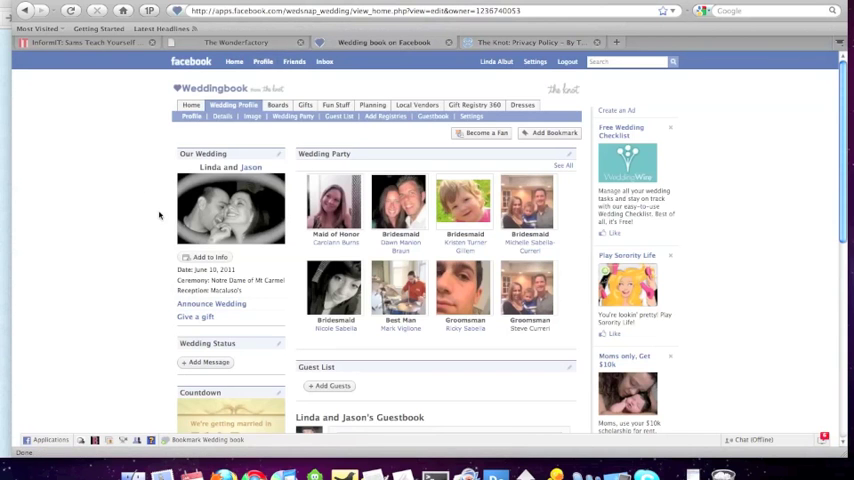
pyautogui.moveTo(538, 224)
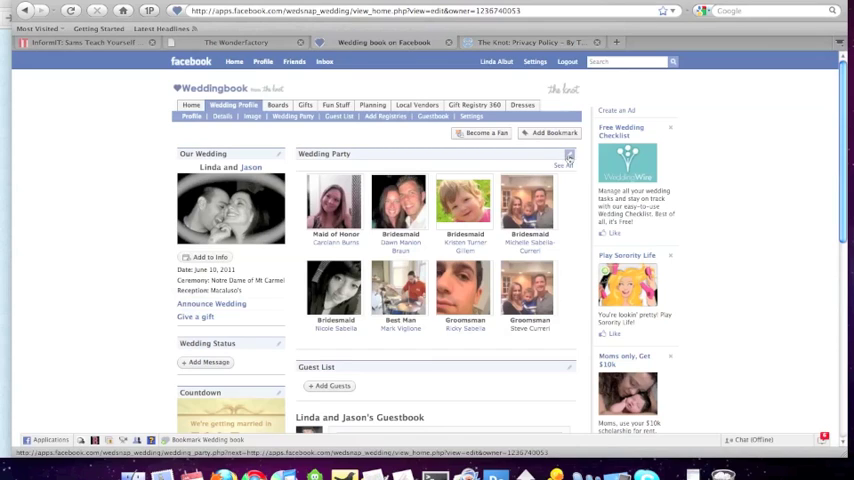
# Edit the Weddingbook wedding party and clear its member name fields
pyautogui.click(292, 116)
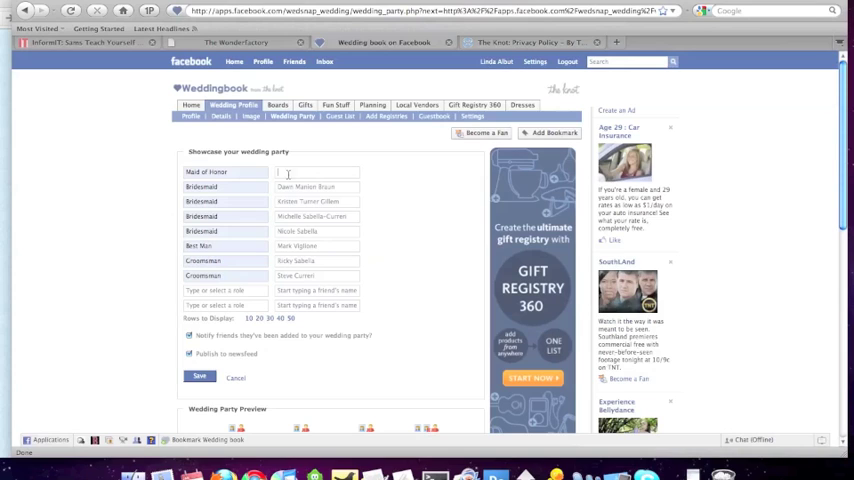
pyautogui.click(224, 172)
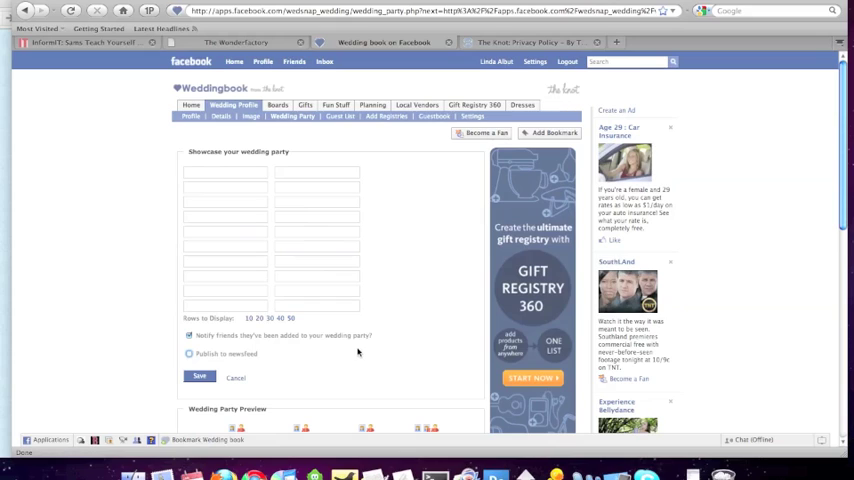
pyautogui.click(200, 376)
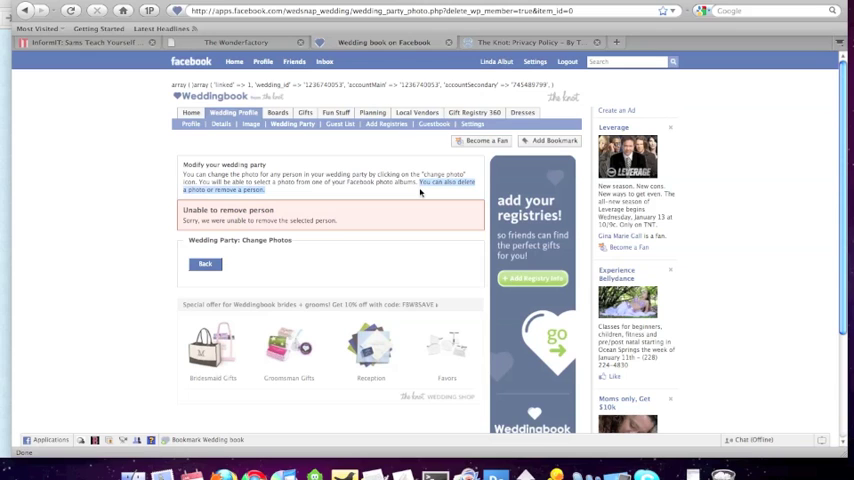
pyautogui.scroll(-3)
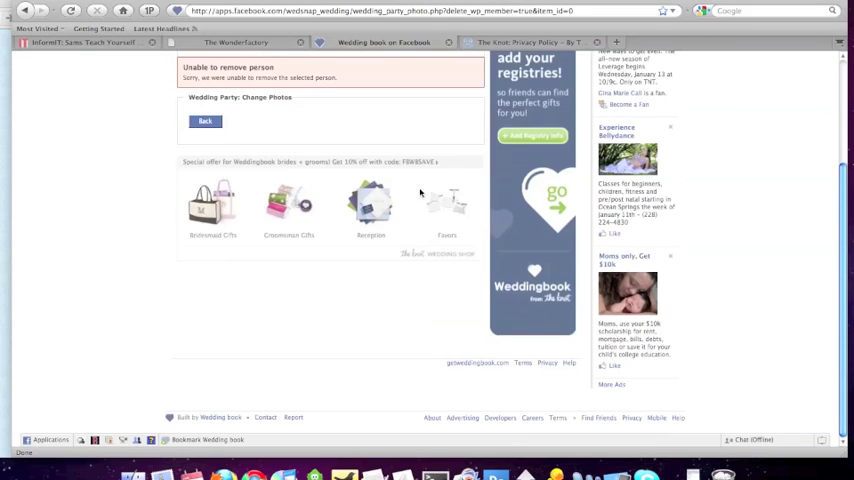